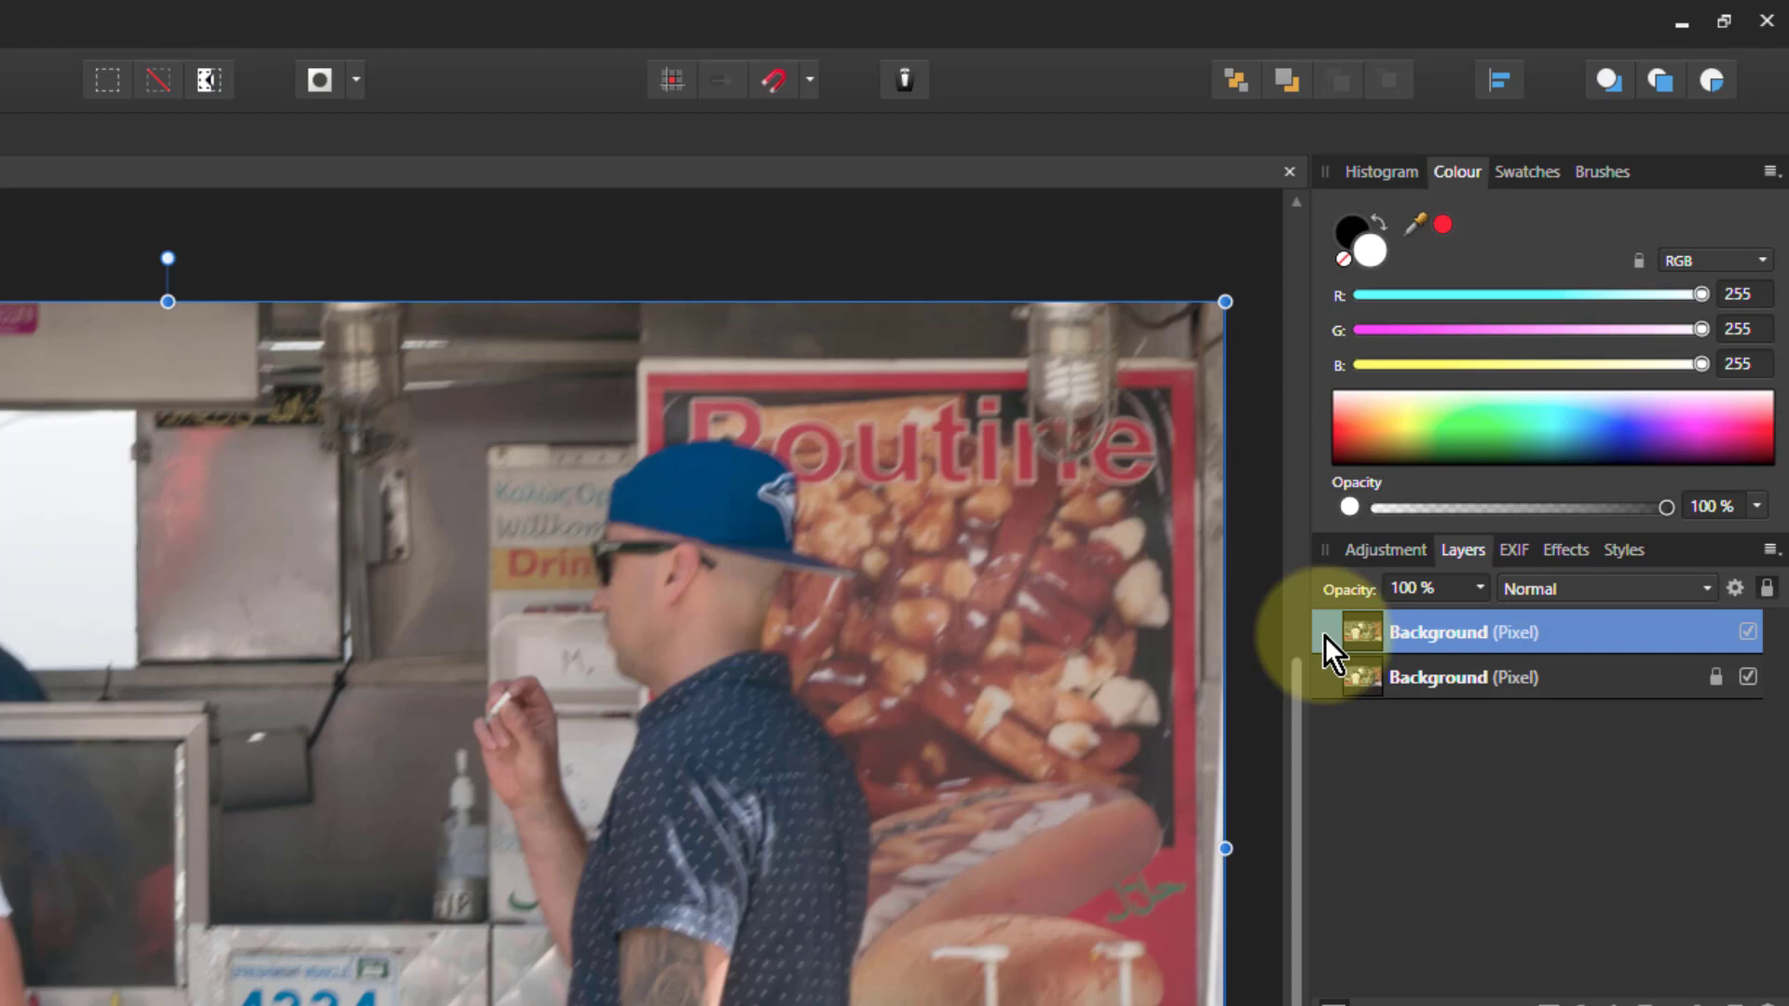
Select the duplicated top photo layer, invert it, and hide it
click(1462, 678)
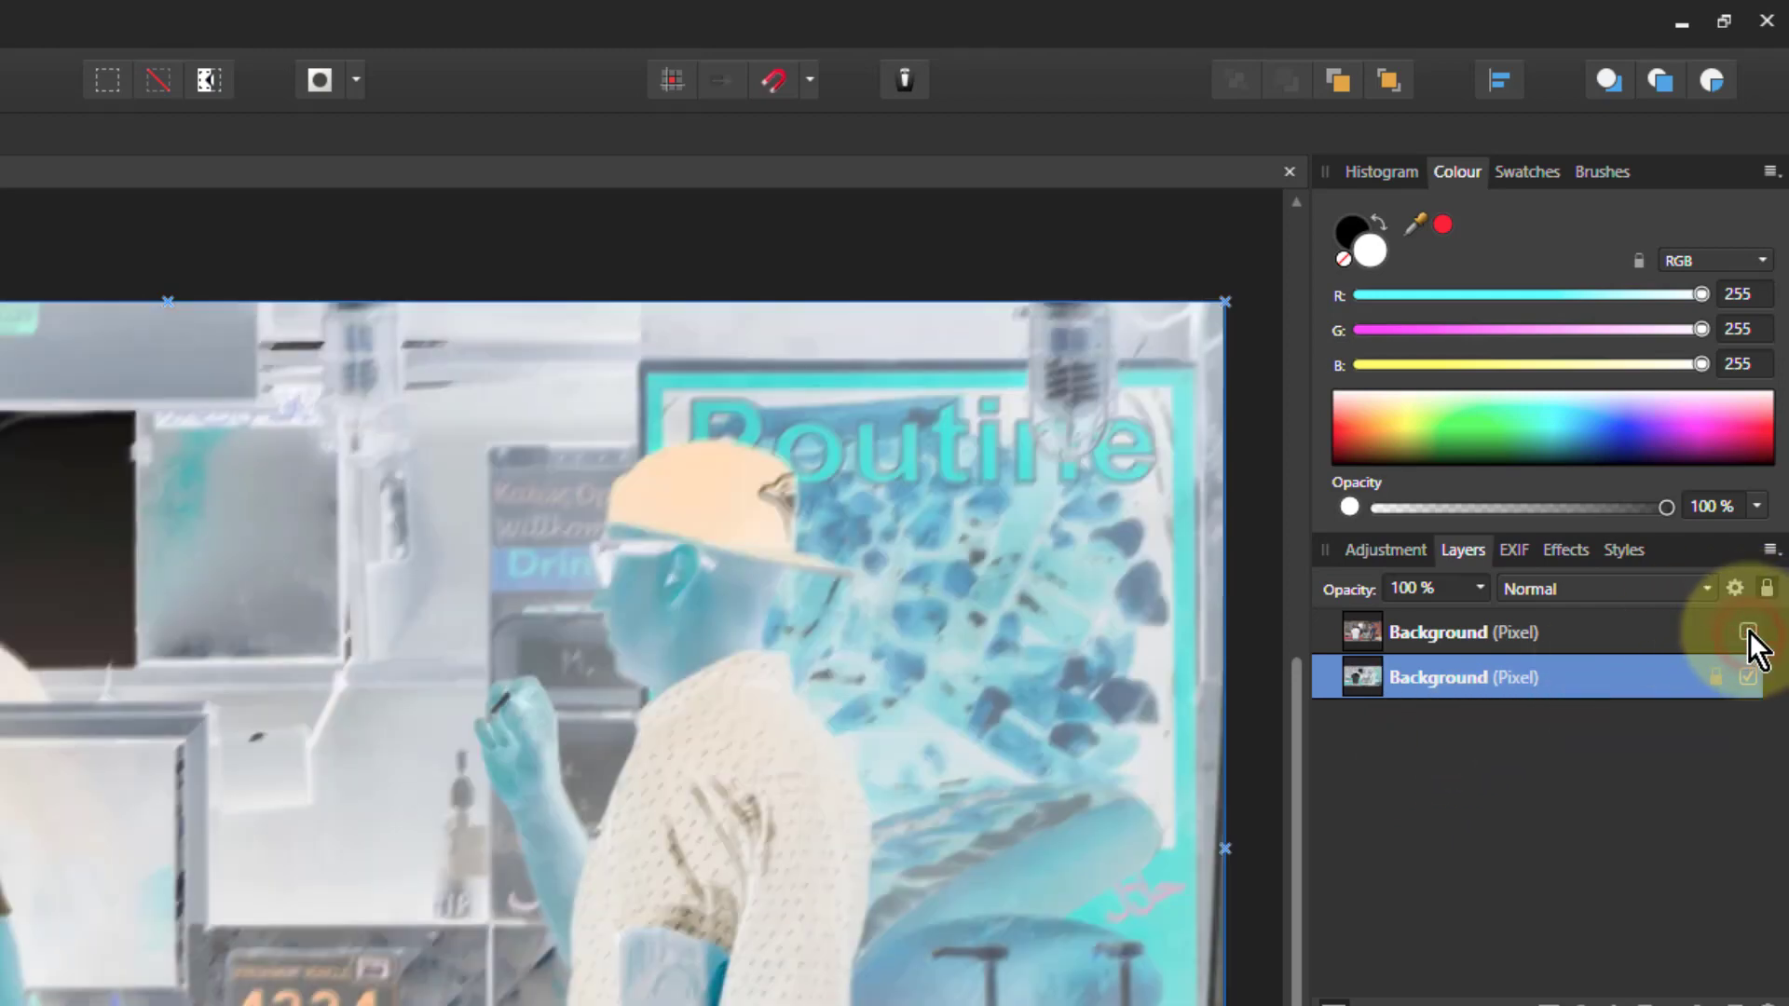
click(1747, 632)
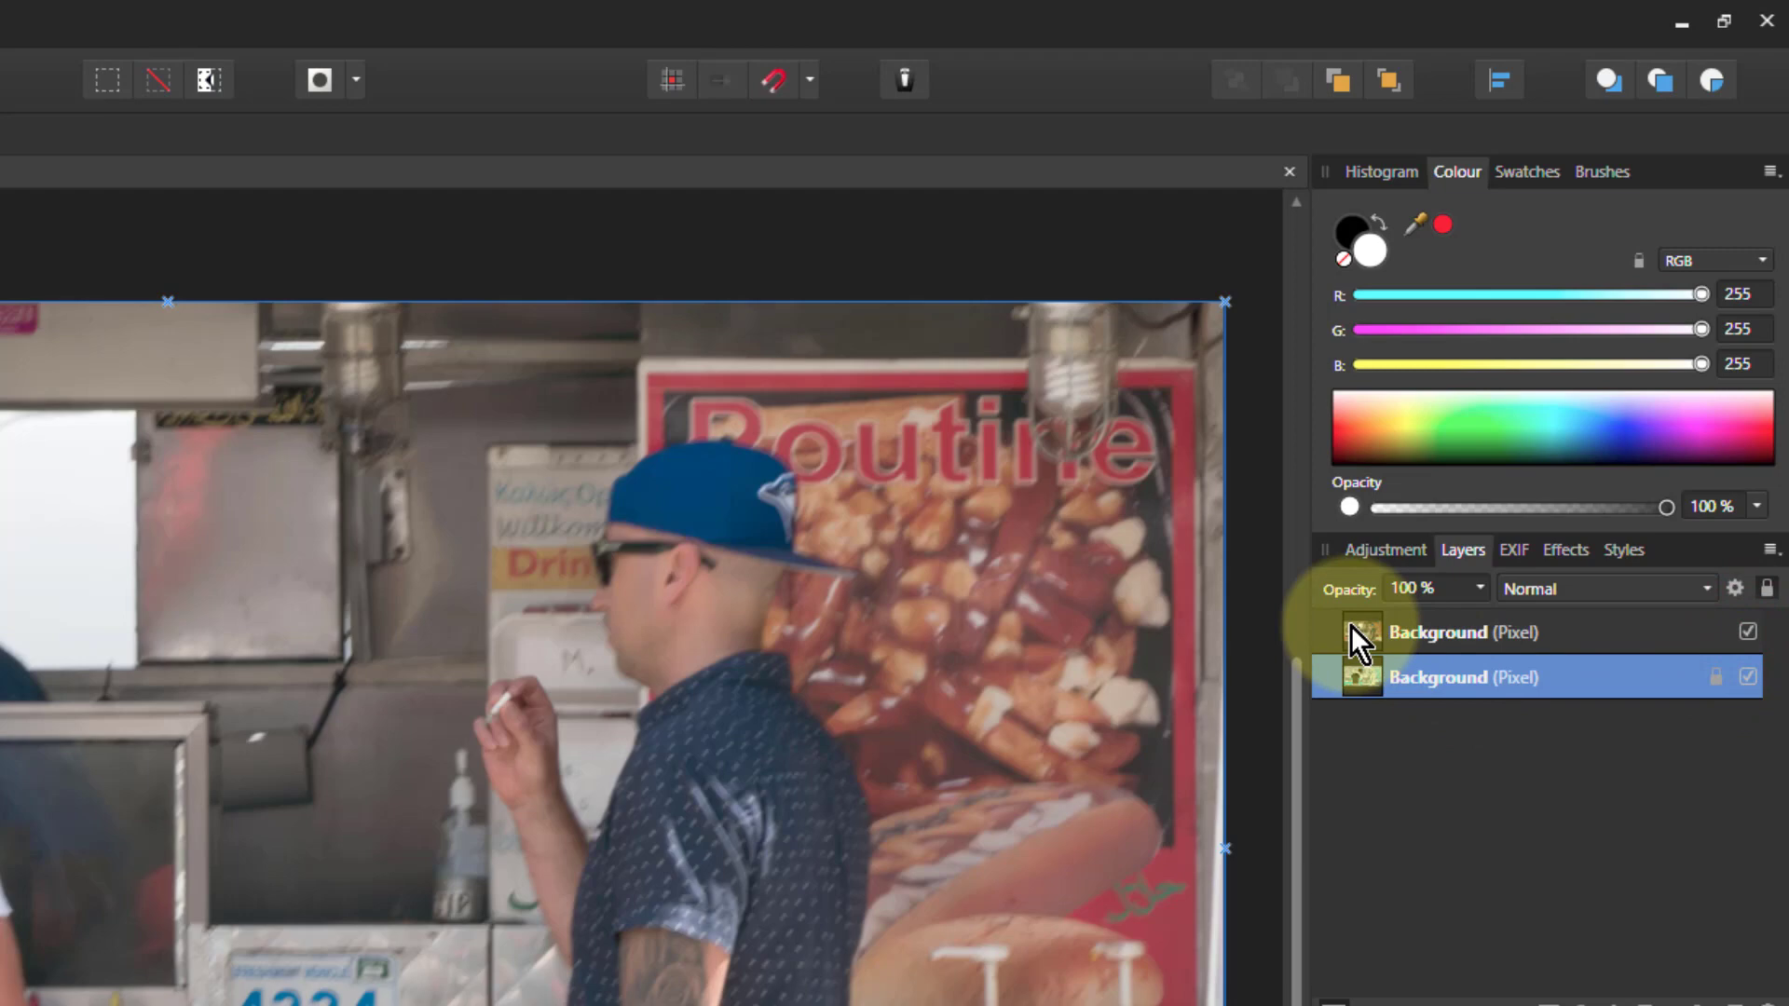
Set the inverted top layer's blend mode to Glow
click(1483, 632)
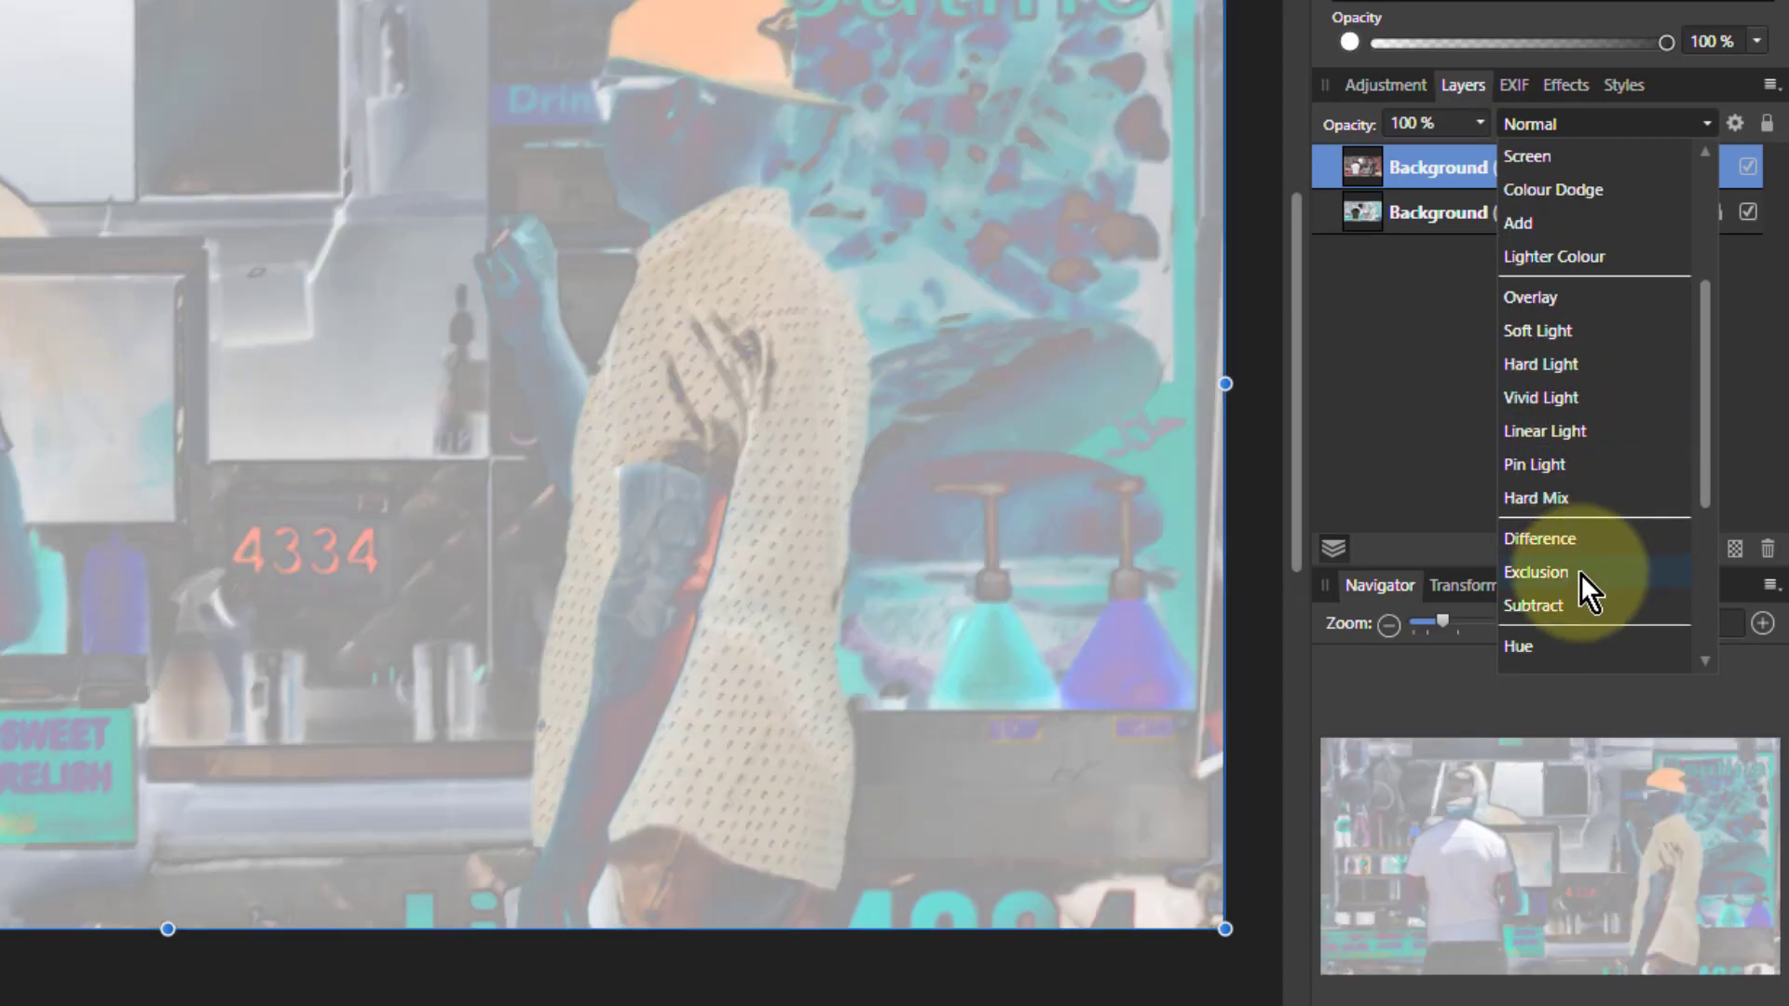
scroll(down, 3)
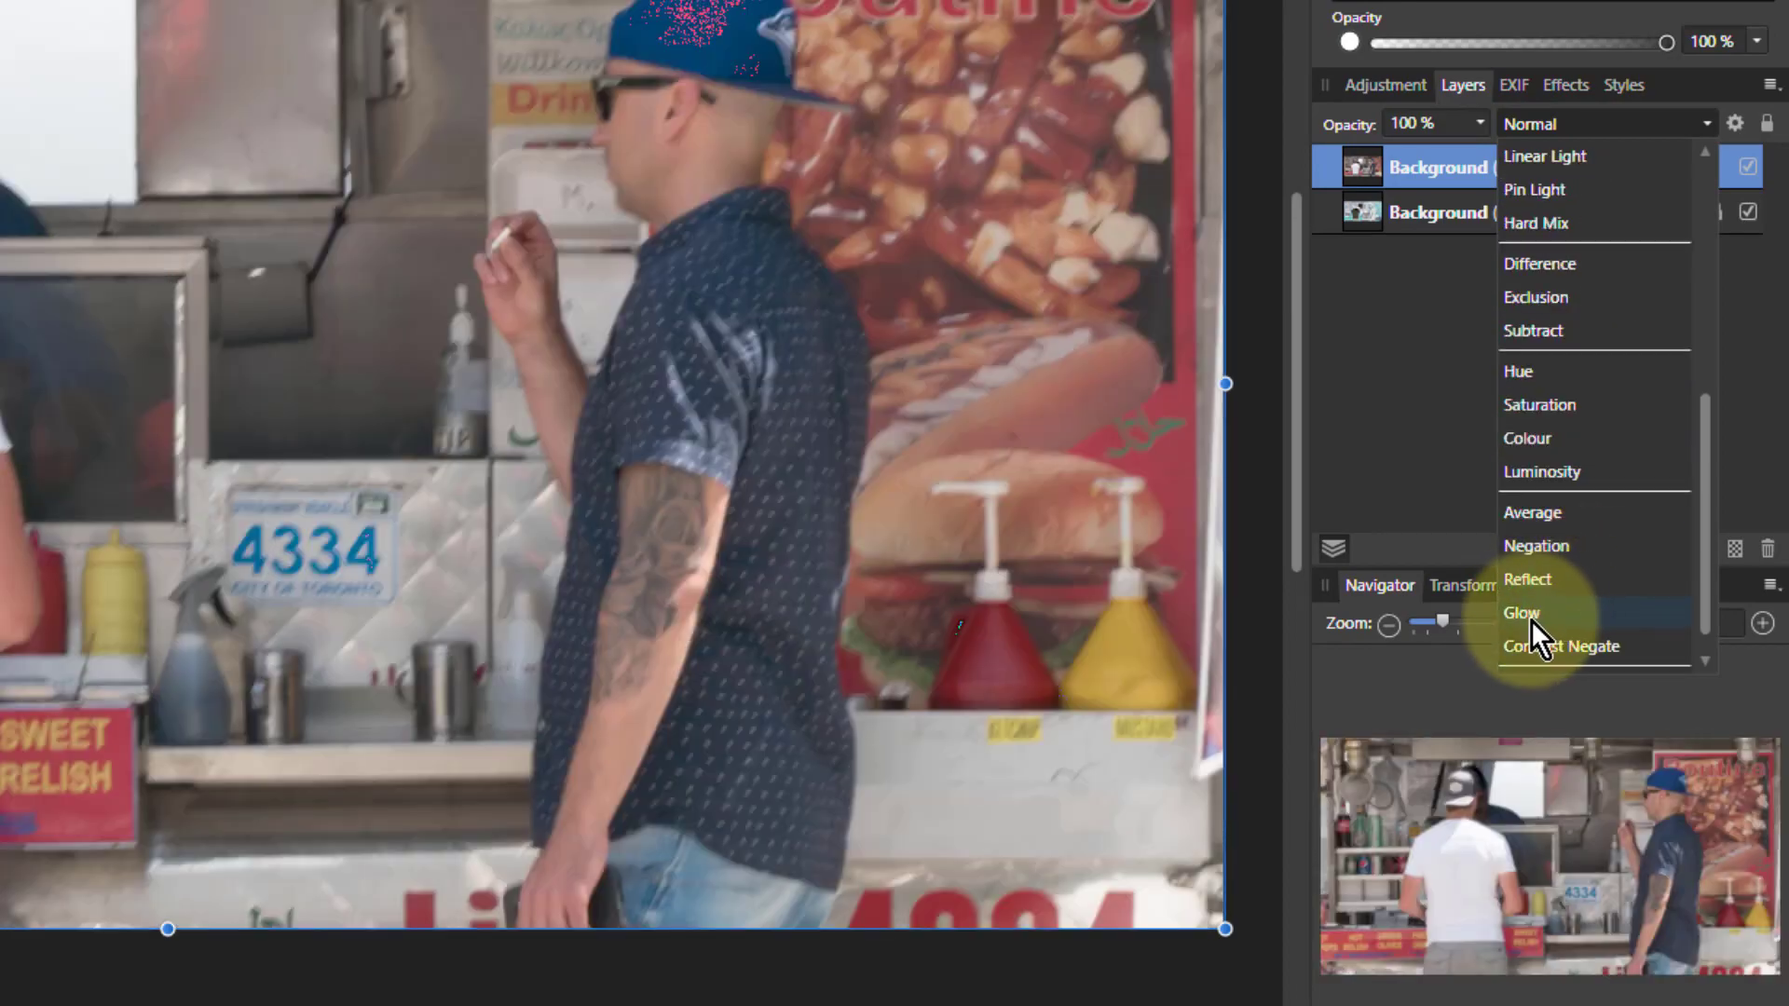
click(1522, 613)
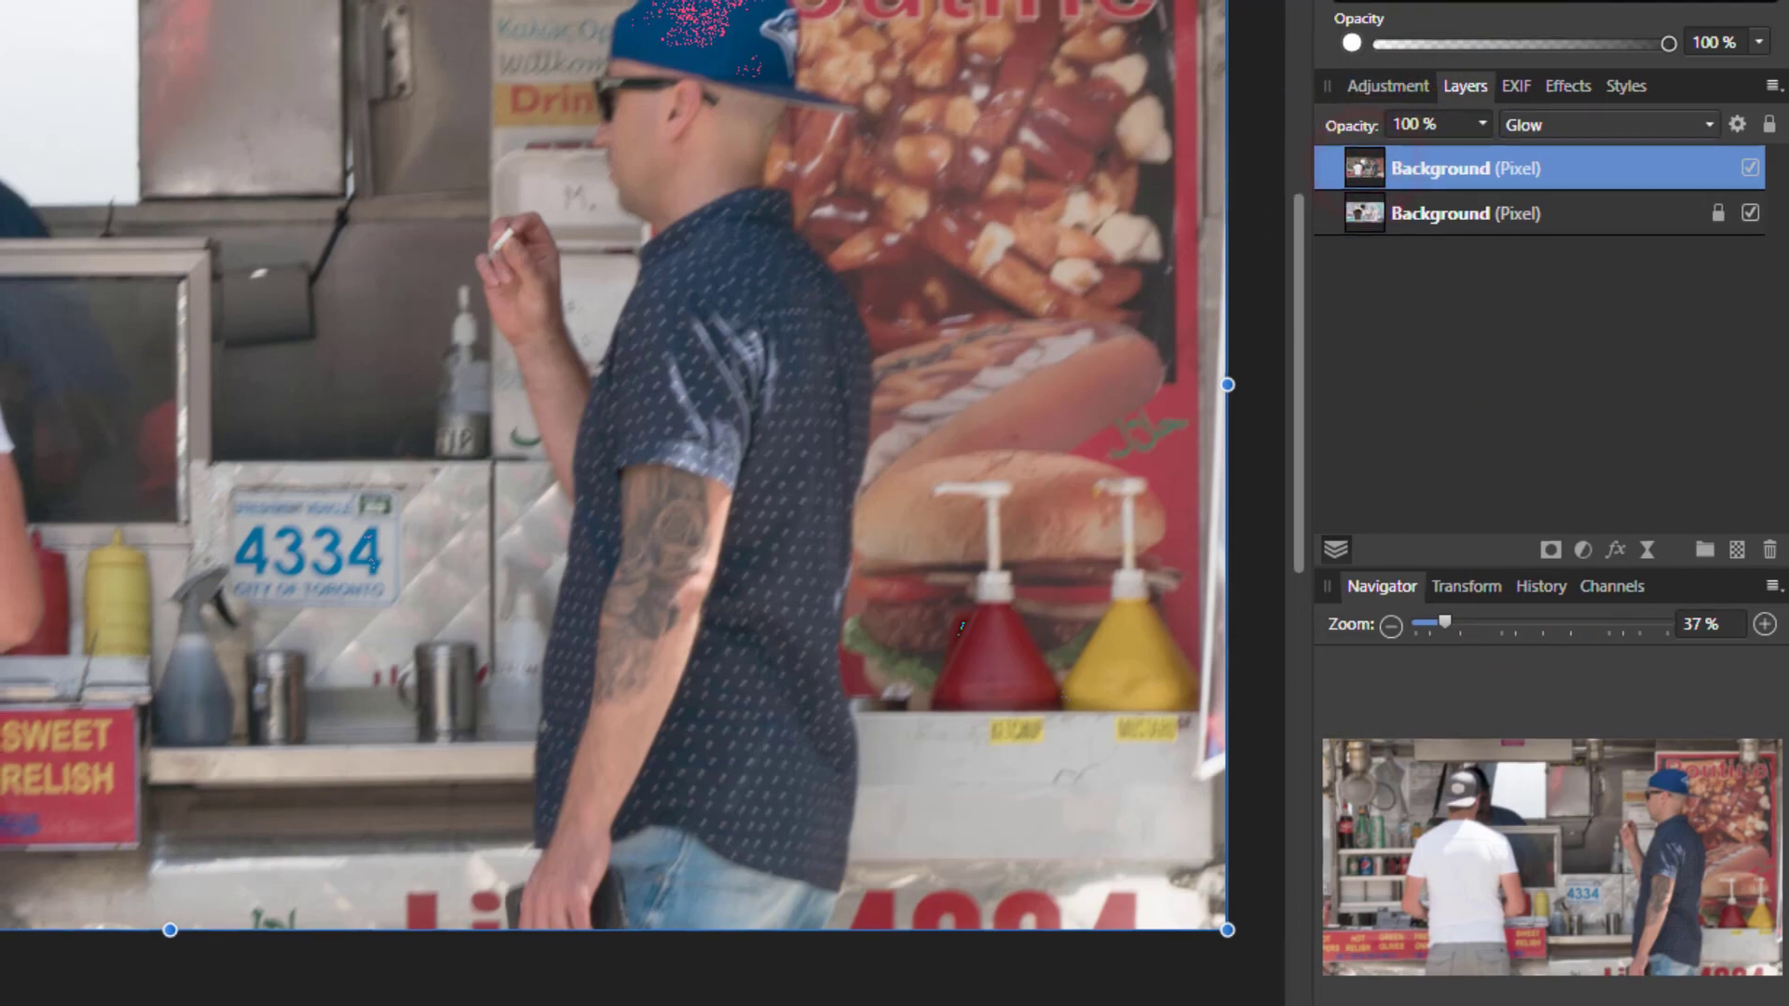
click(682, 25)
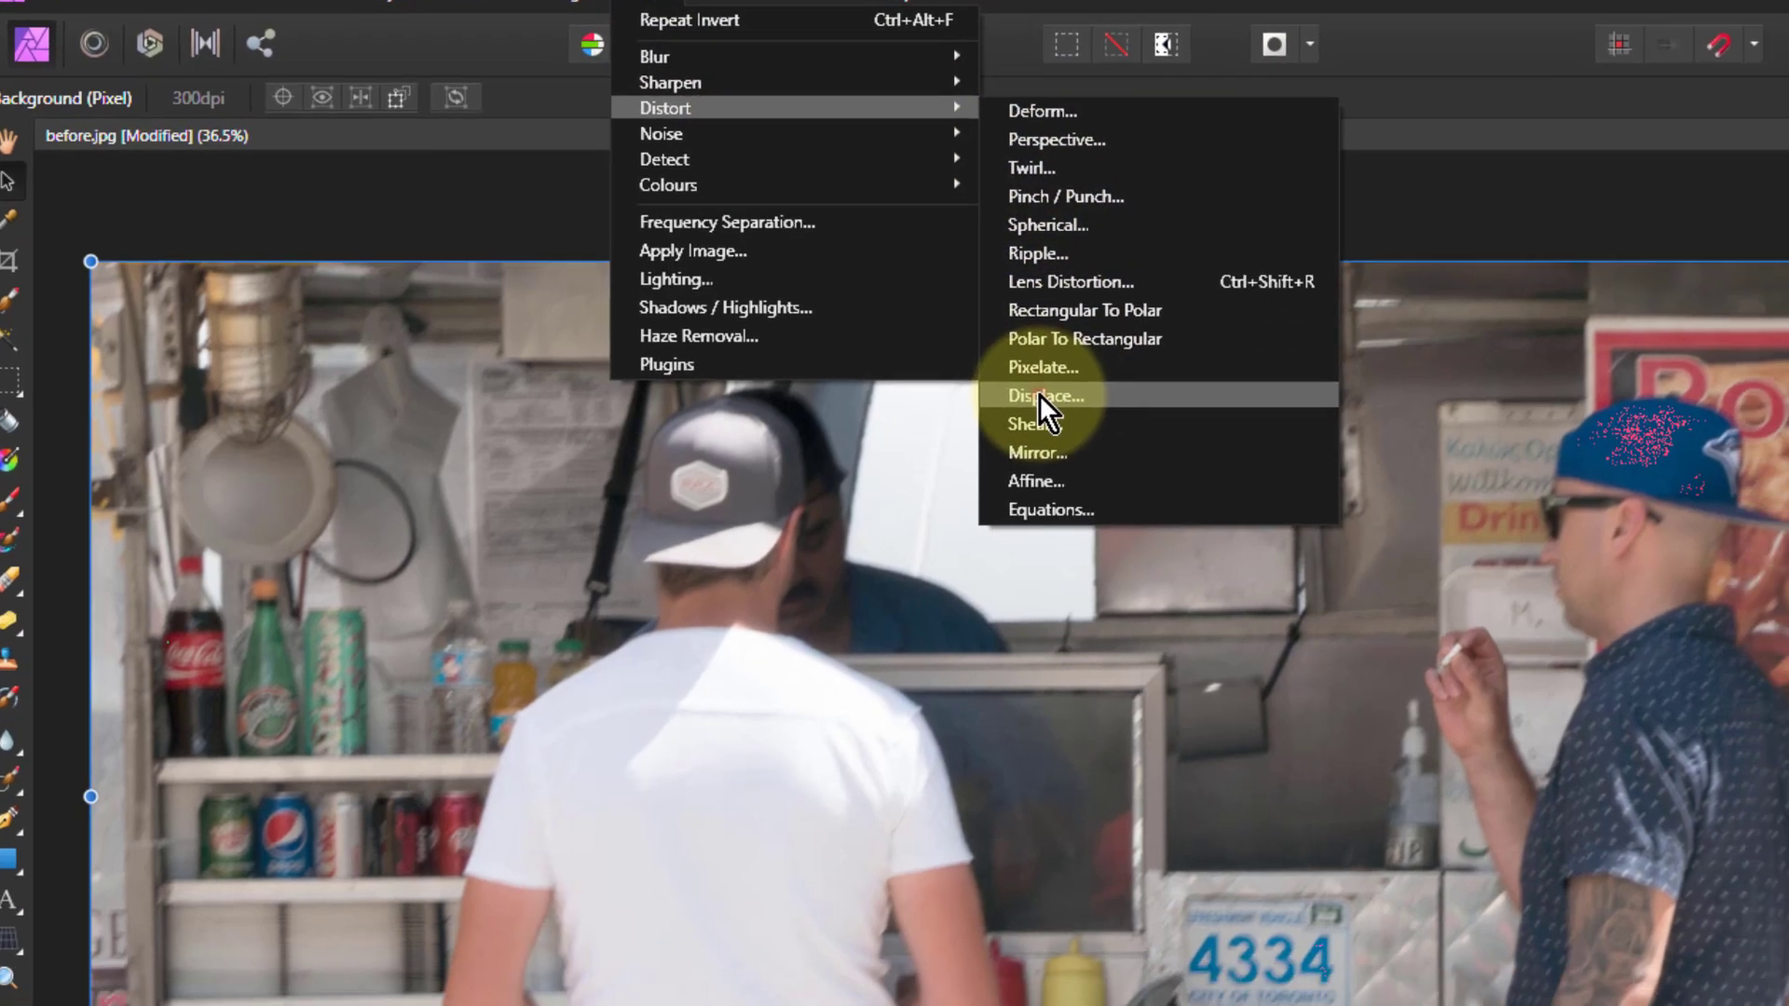
Open the Displace filter and load the map from the layers beneath
click(1044, 395)
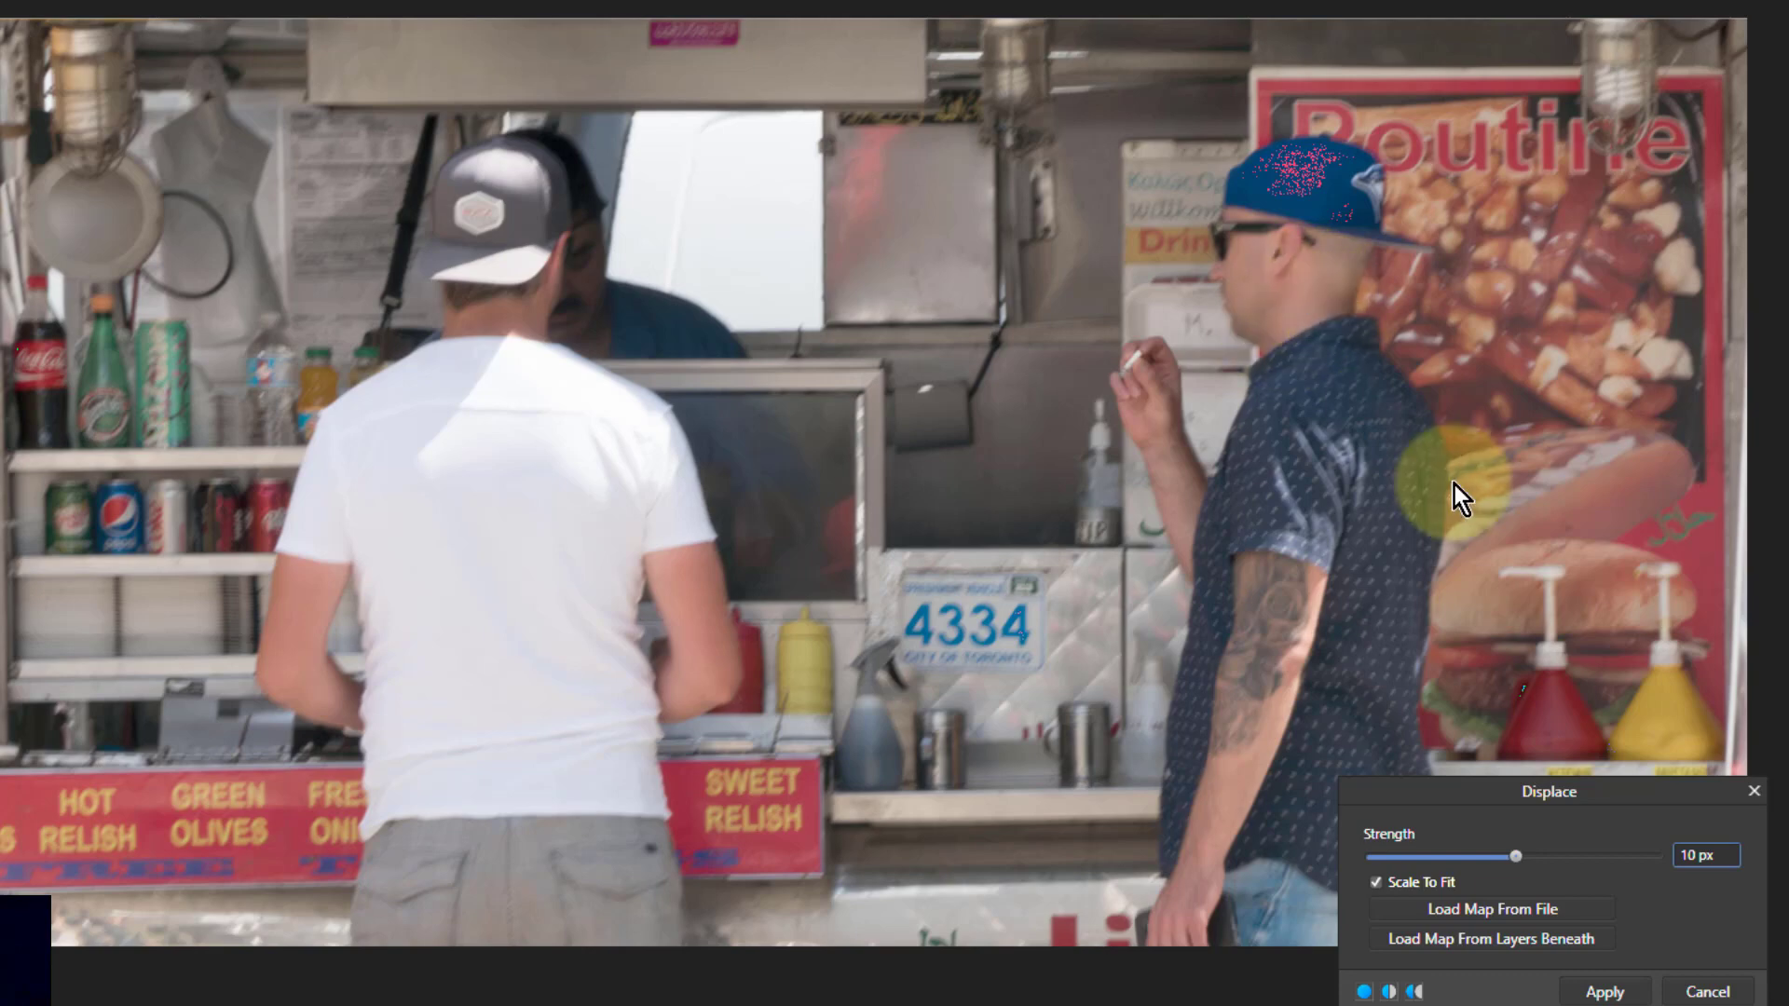
mouse_move(1491, 969)
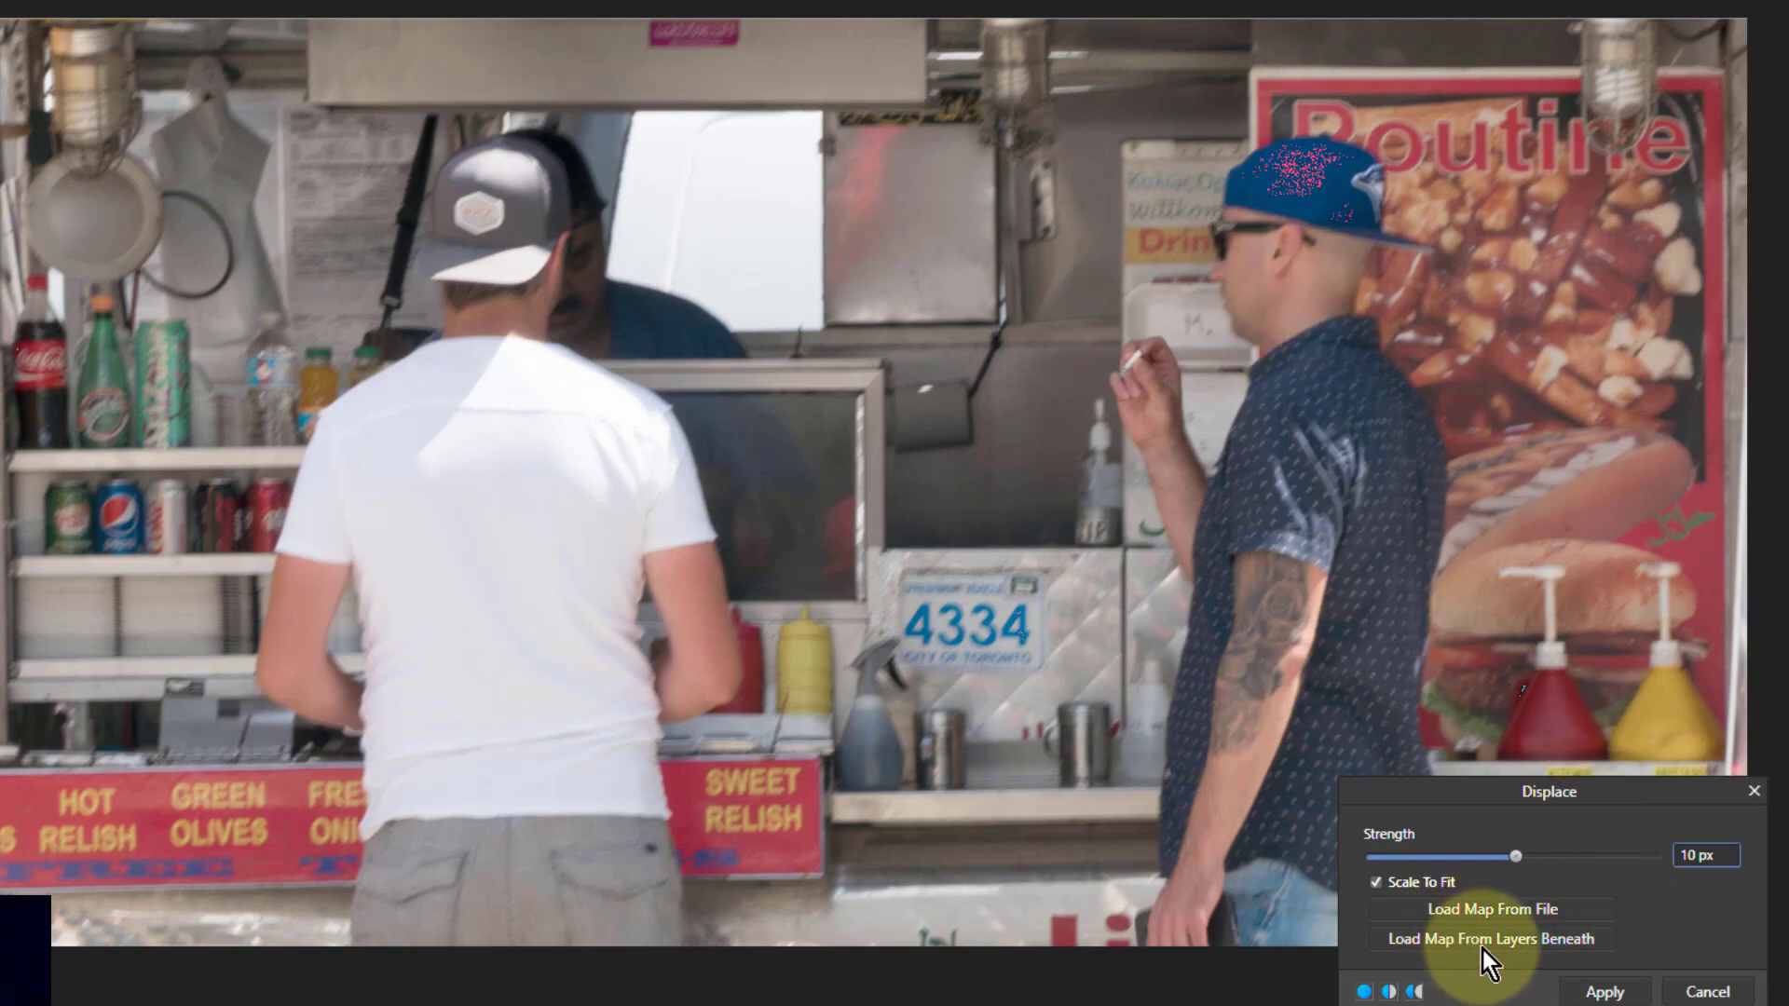
click(1493, 938)
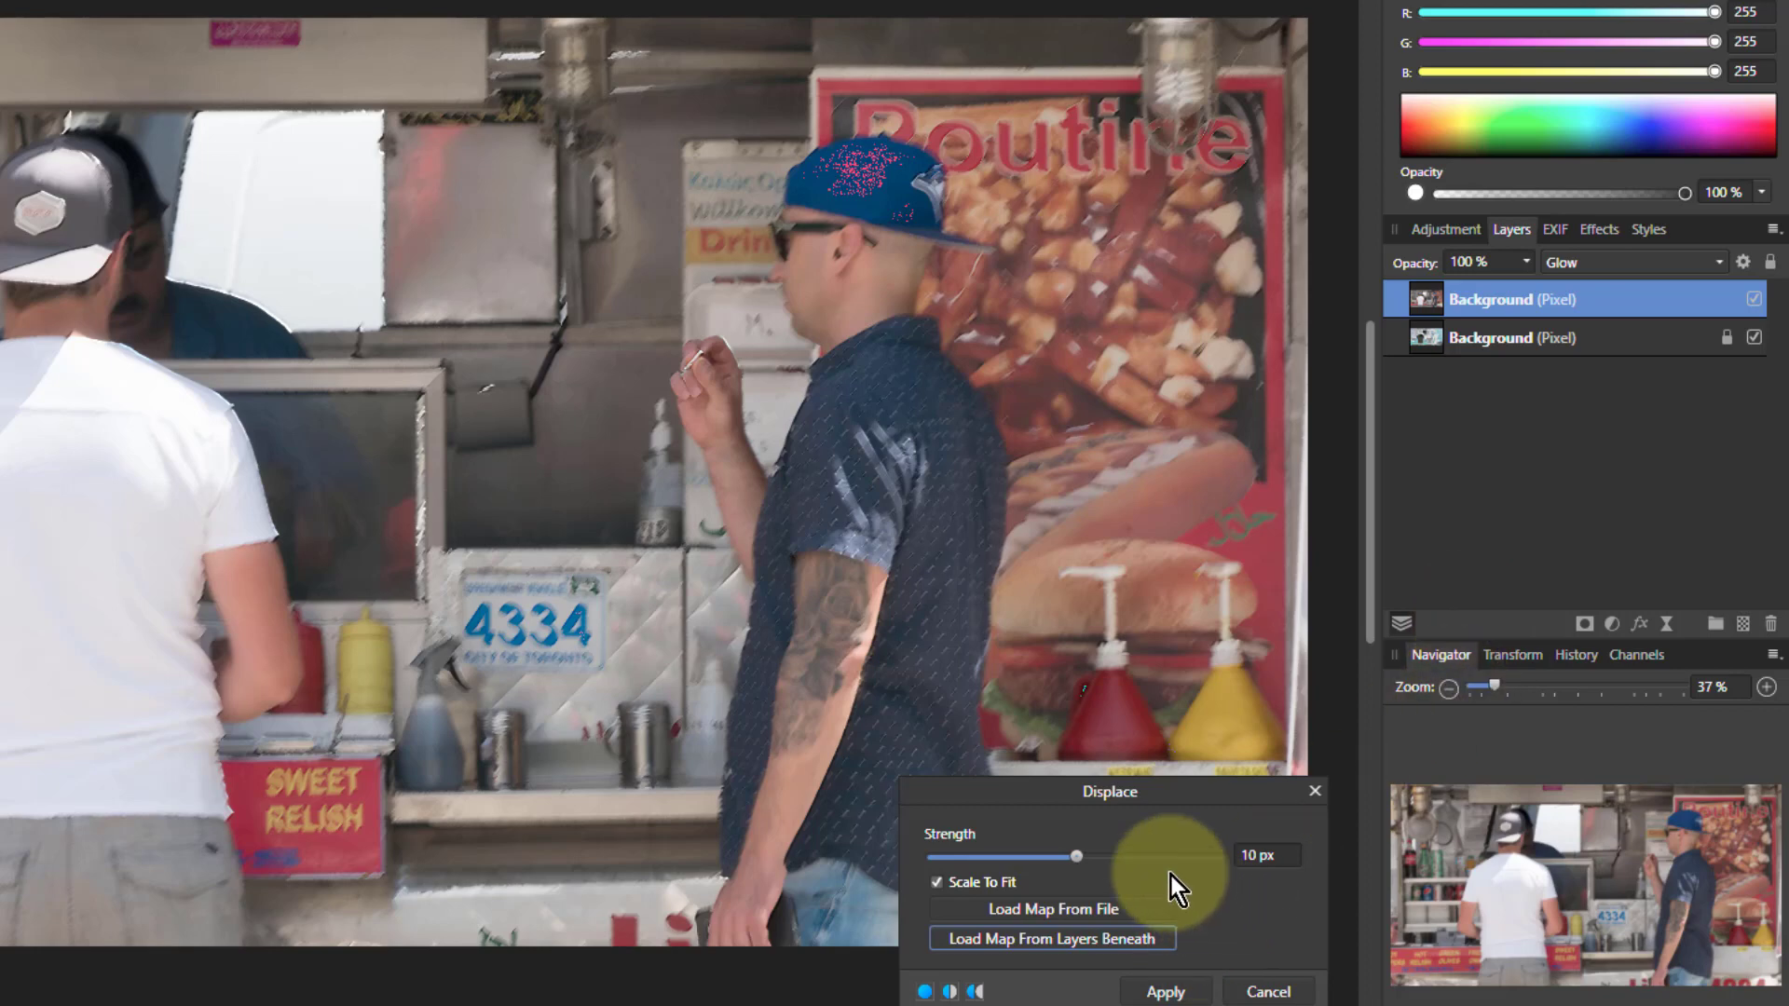
Apply the Displace filter at 10 px strength
click(1164, 991)
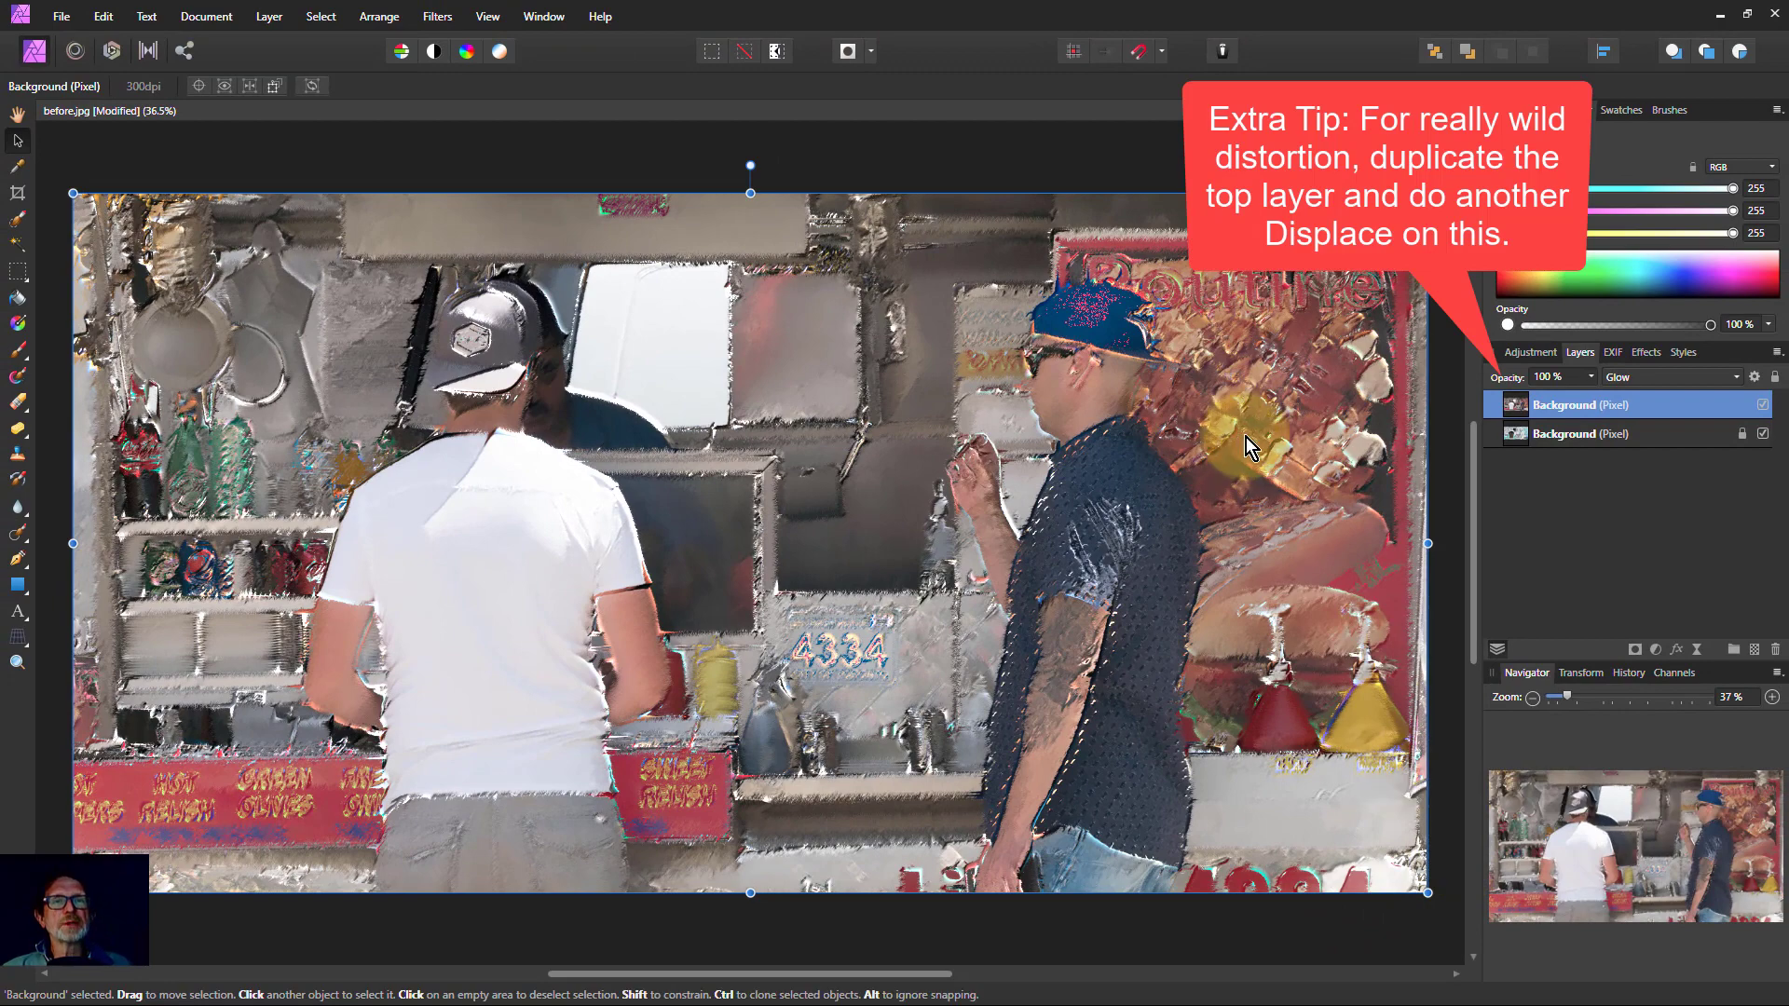